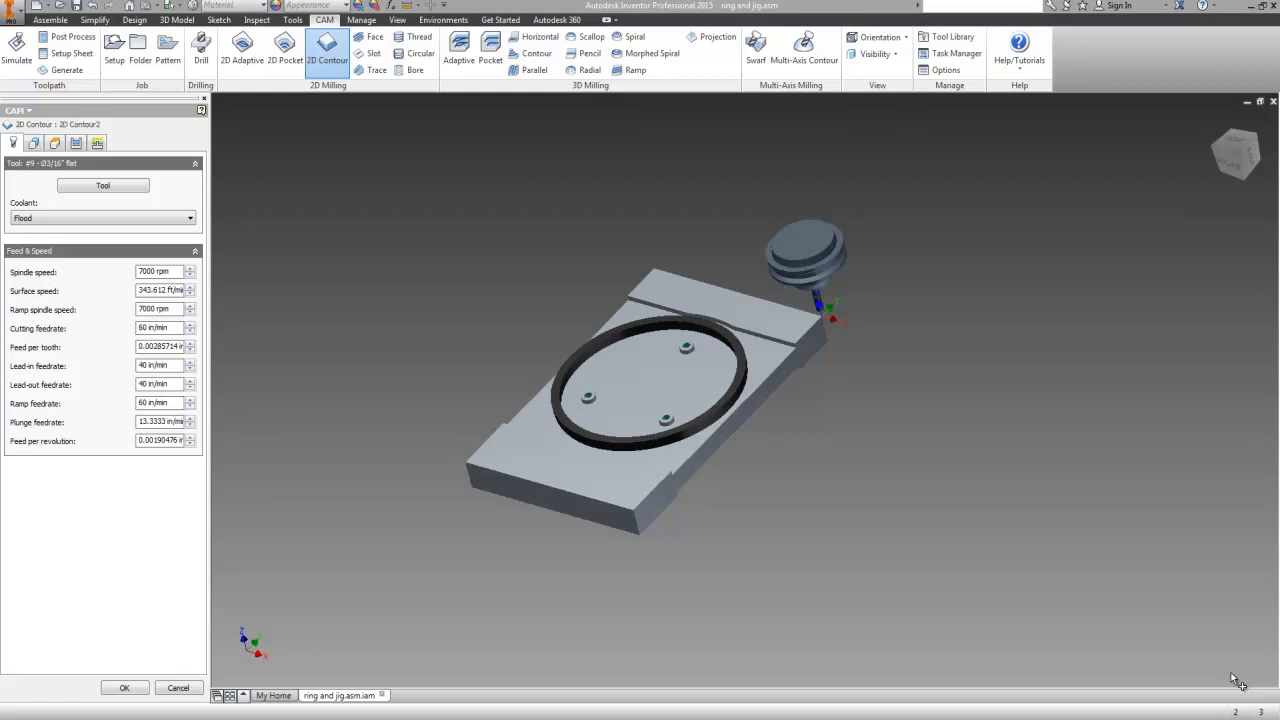
{"action": "mouse_move", "coordinate": [1236, 616]}
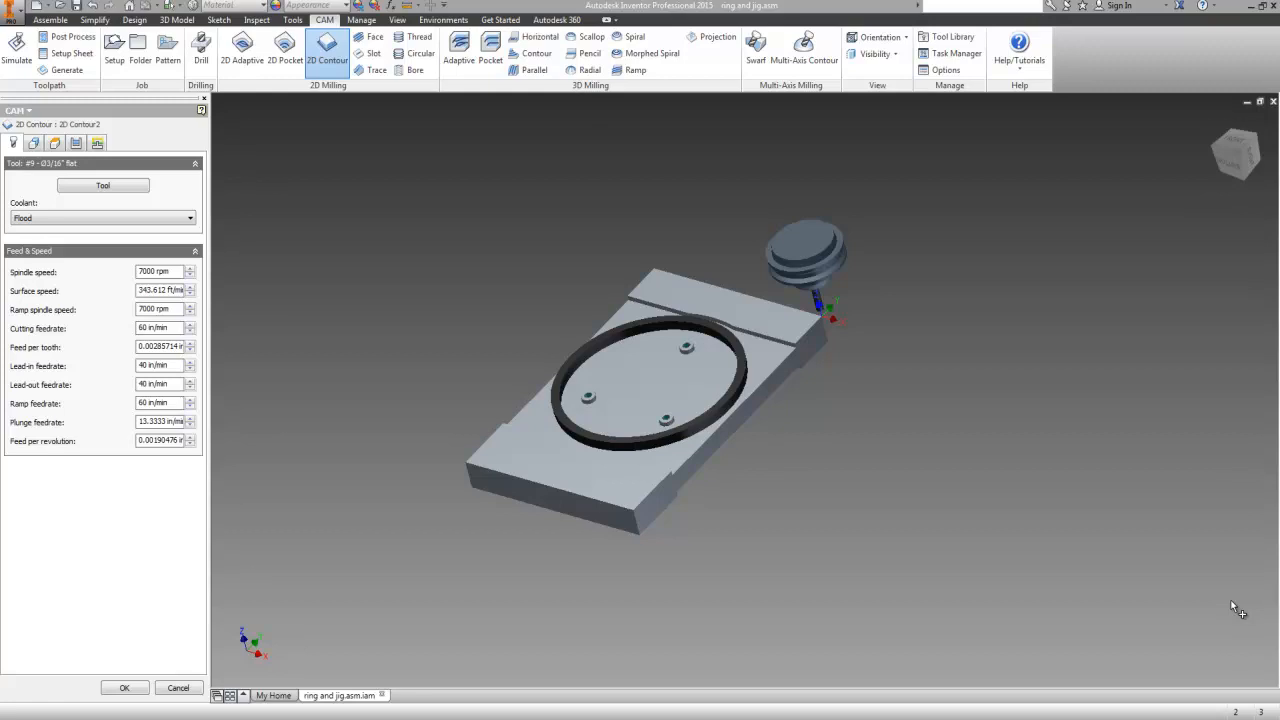
{"action": "mouse_move", "coordinate": [1140, 584]}
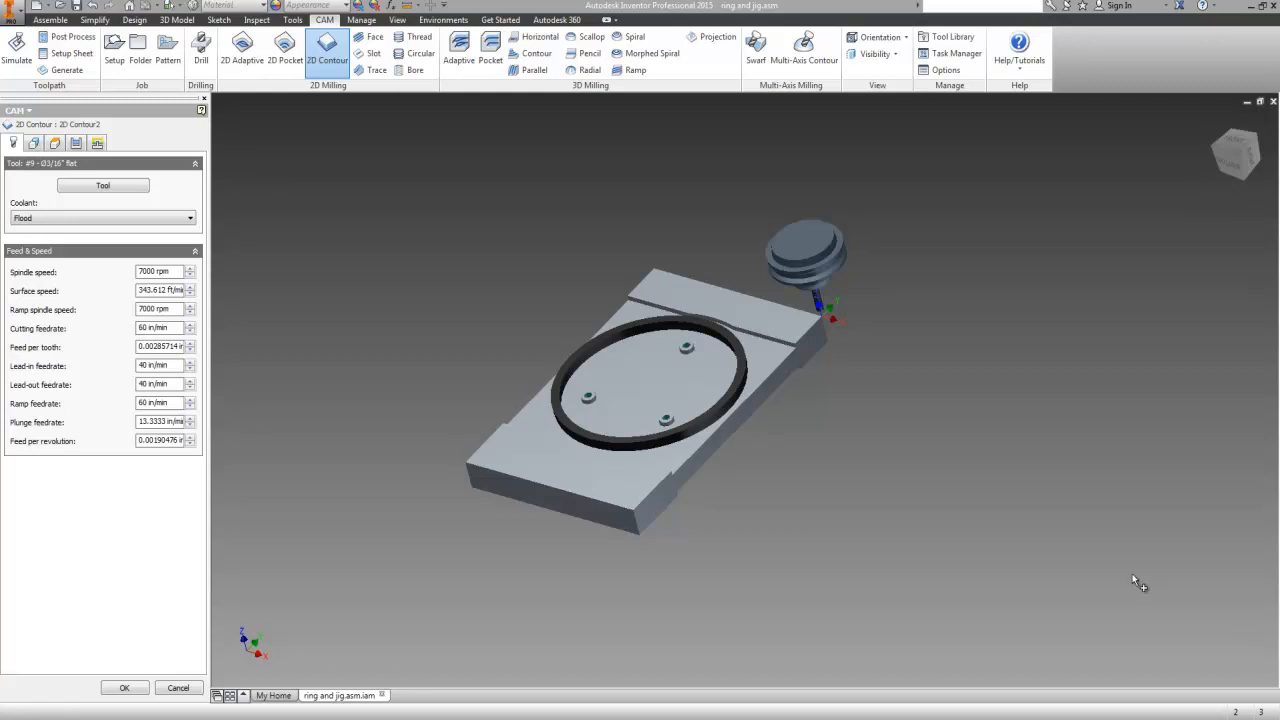
- Bring up the Select Tool library from the 2D Contour operation's Tool button
{"action": "left_click", "coordinate": [102, 186]}
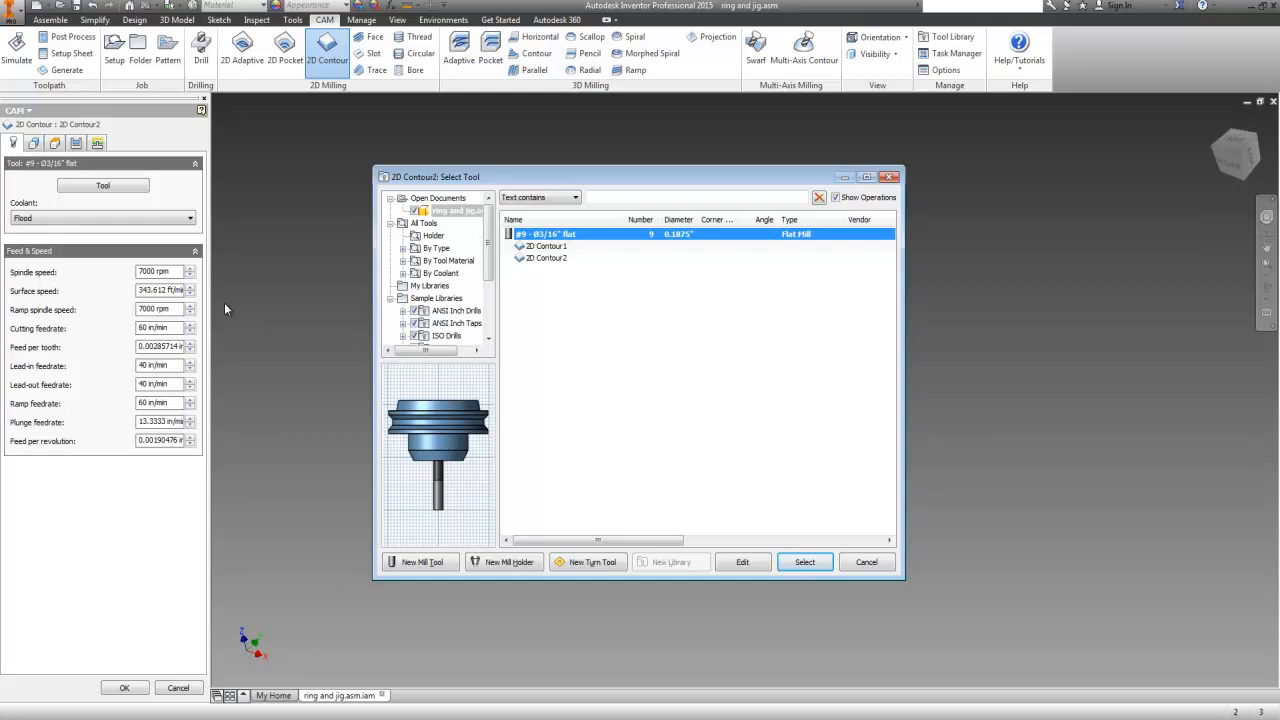
{"action": "mouse_move", "coordinate": [348, 528]}
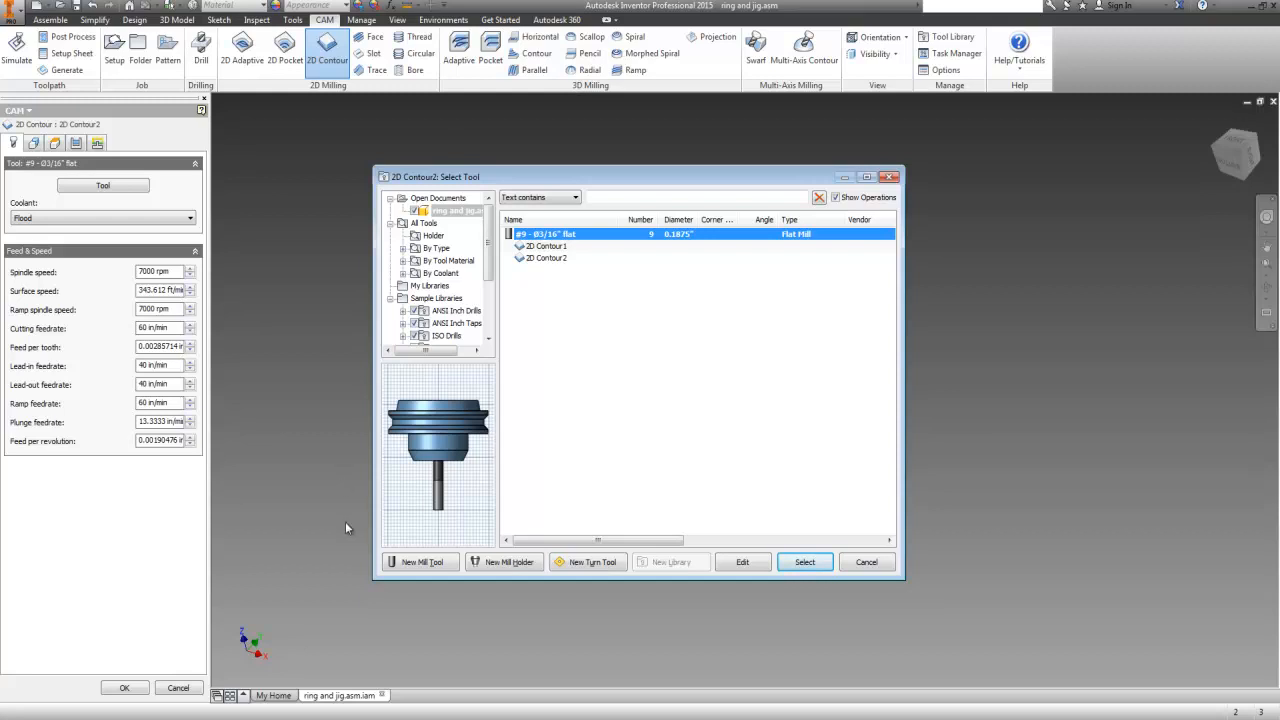
- Define a new mill tool as a Flat Mill cutter with a 0.4985-inch diameter
{"action": "left_click", "coordinate": [420, 560]}
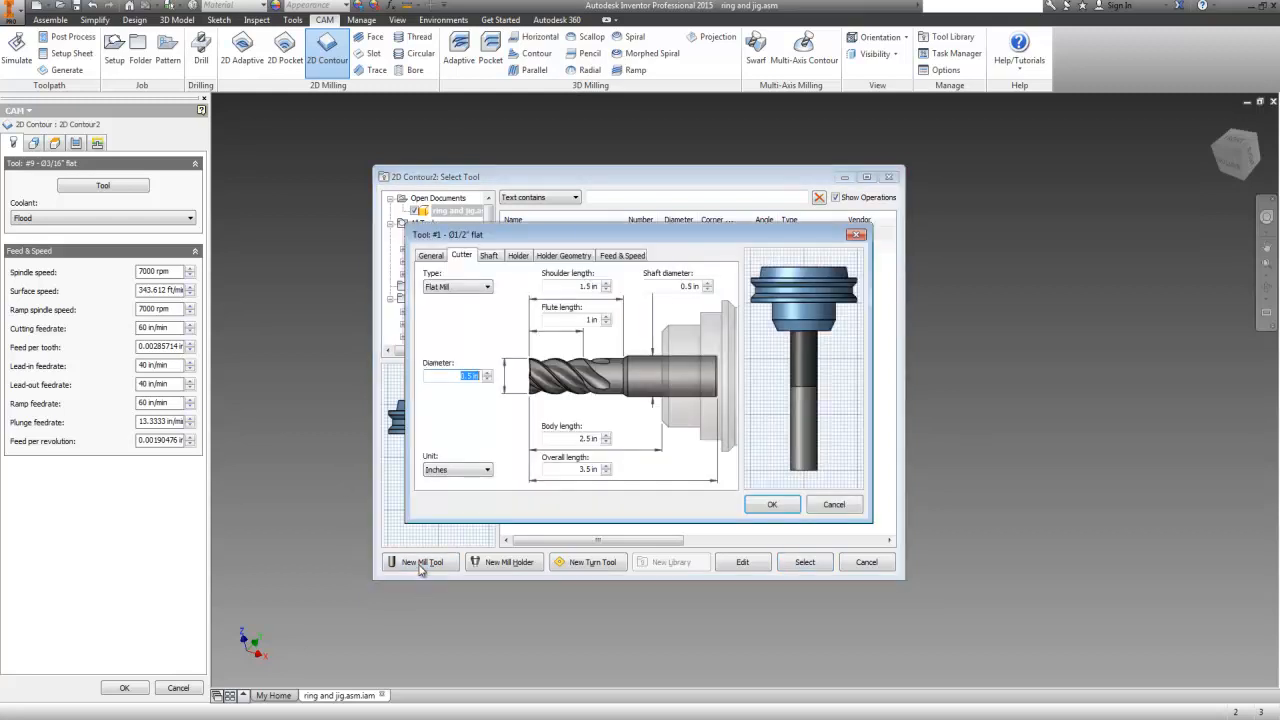
{"action": "left_click", "coordinate": [430, 256]}
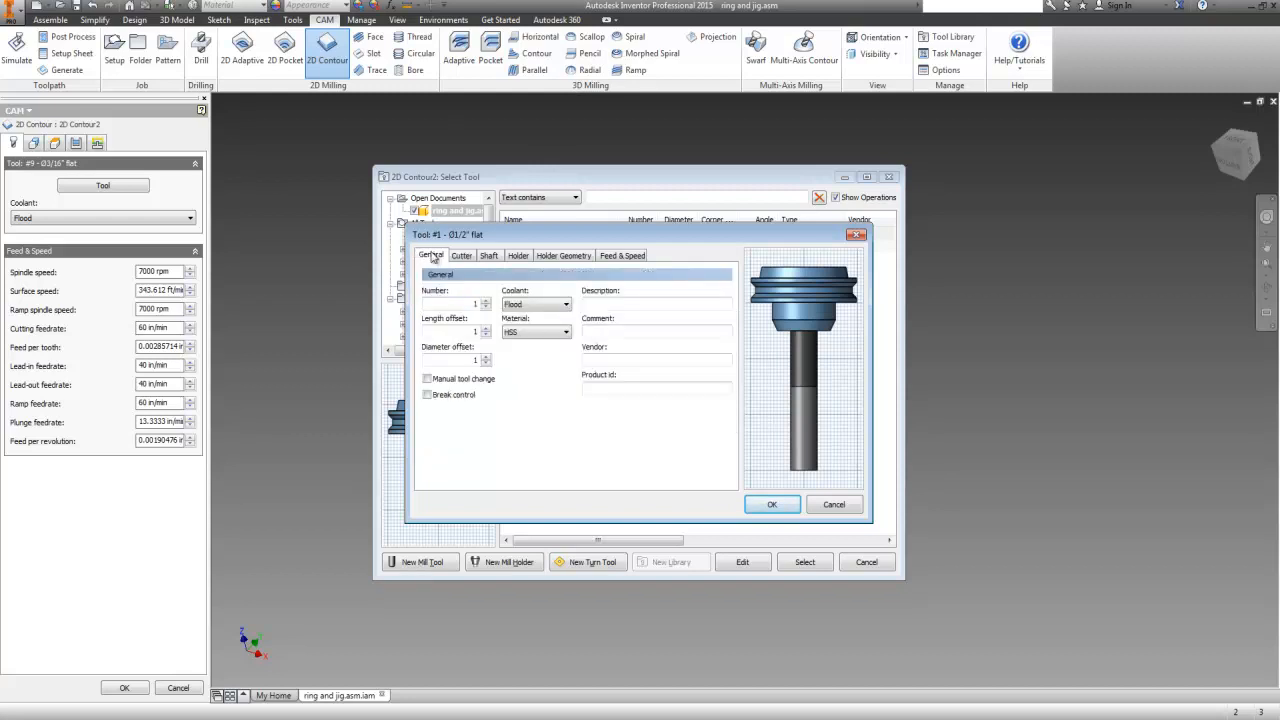
{"action": "left_click", "coordinate": [470, 304]}
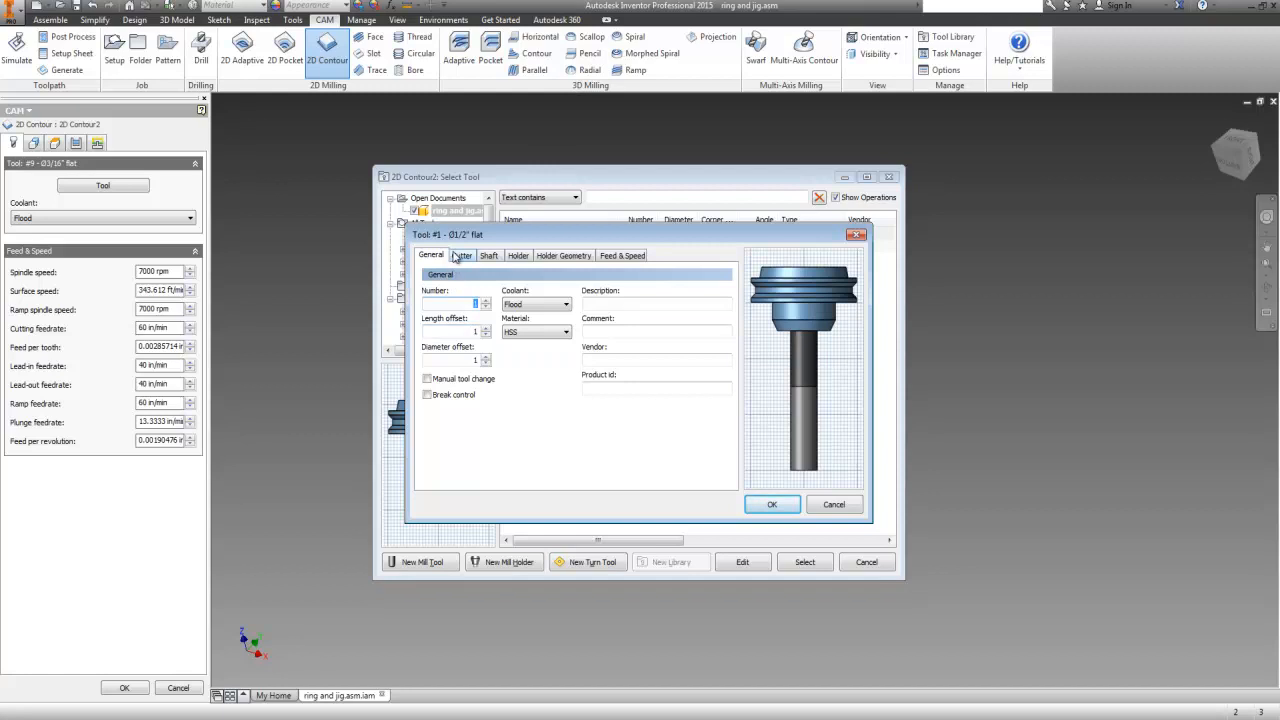
{"action": "left_click", "coordinate": [460, 256]}
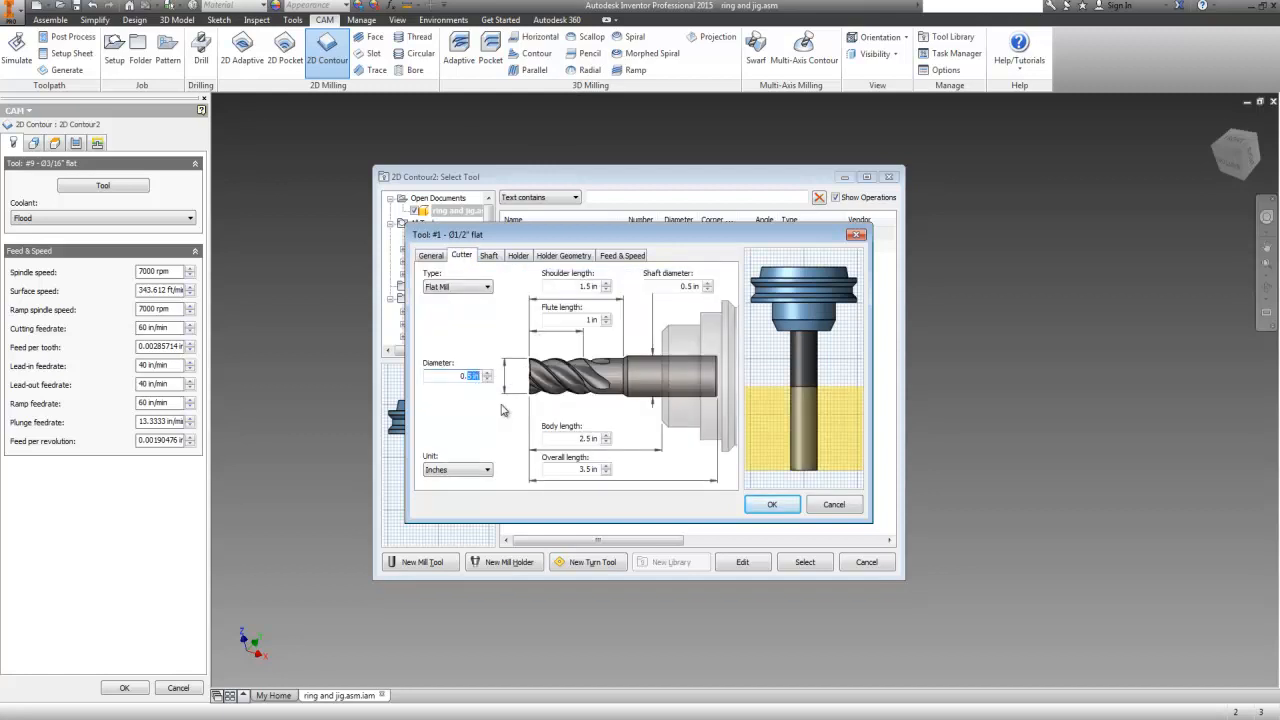
{"action": "type", "text": "0.4"}
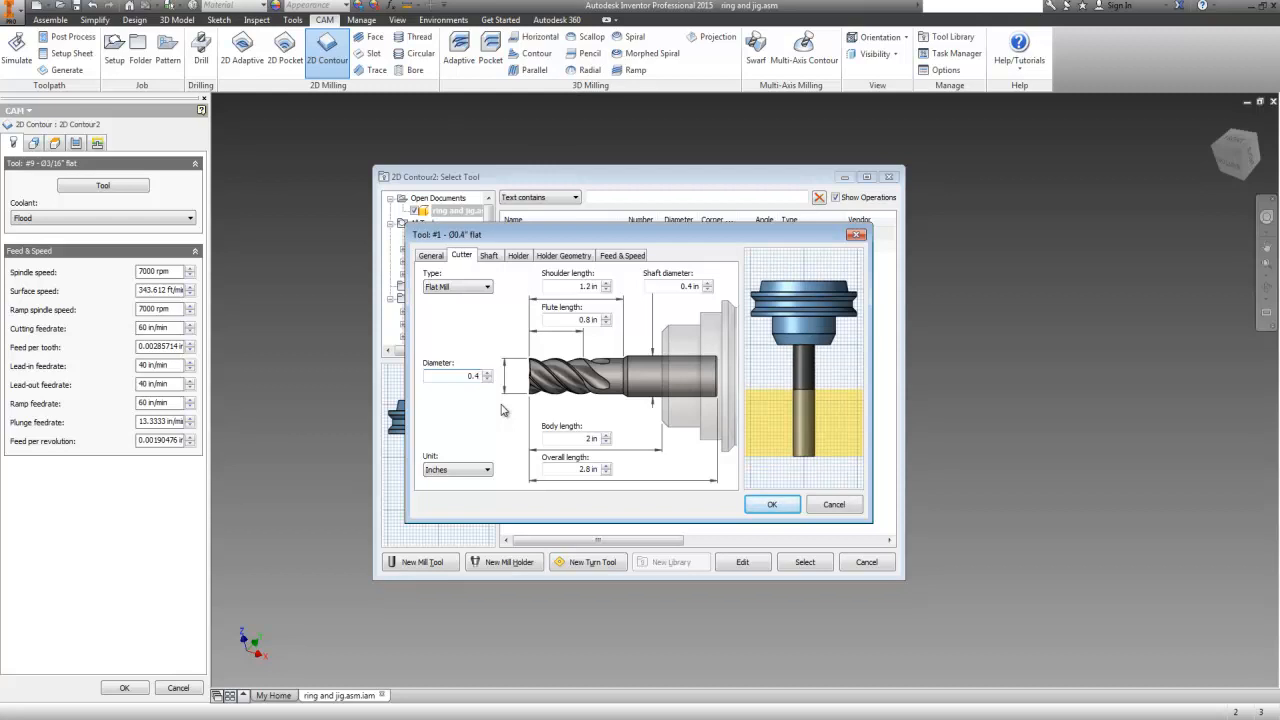
{"action": "type", "text": "0.4985"}
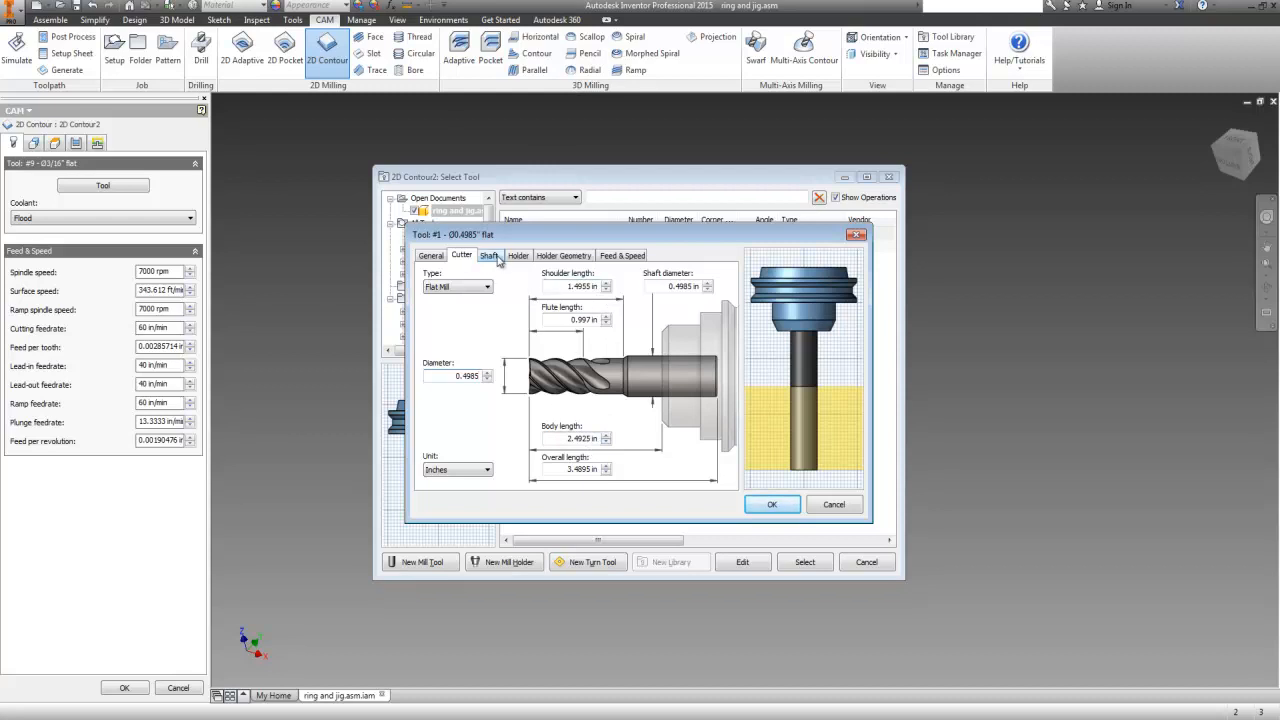
- Review the new tool's Holder Geometry and Feed & Speed settings
{"action": "left_click", "coordinate": [488, 256]}
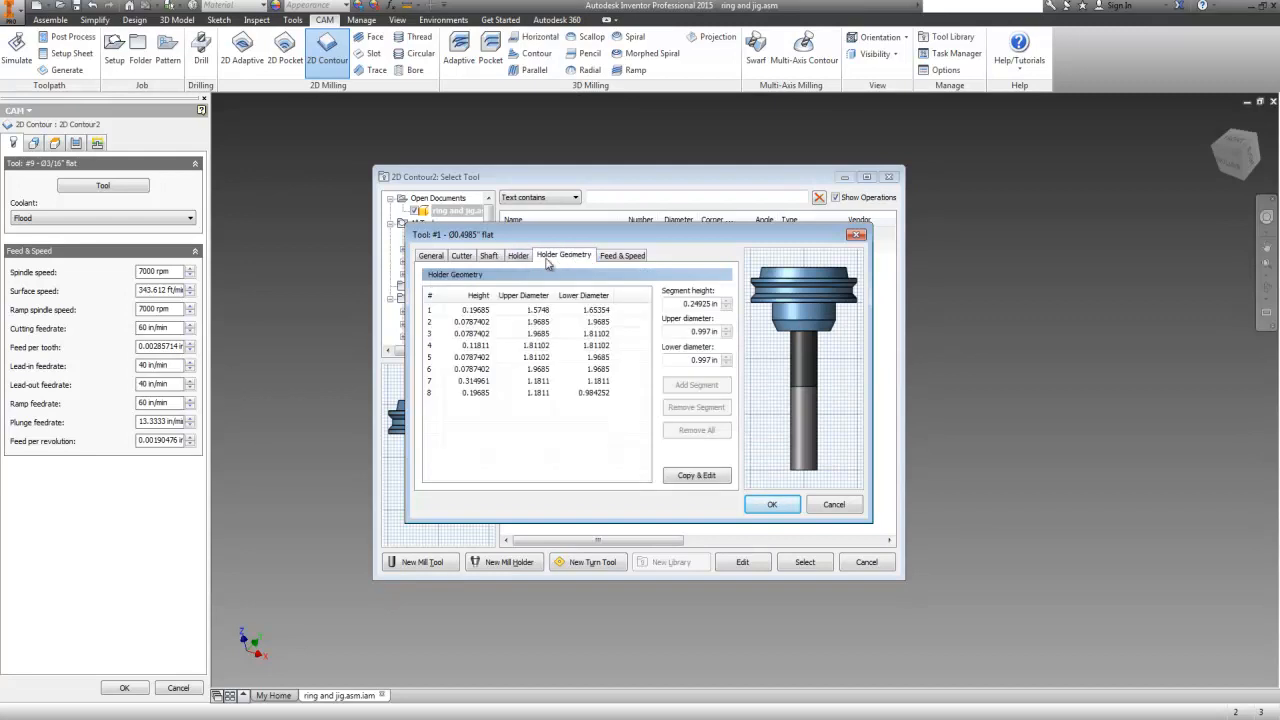
{"action": "mouse_move", "coordinate": [584, 312]}
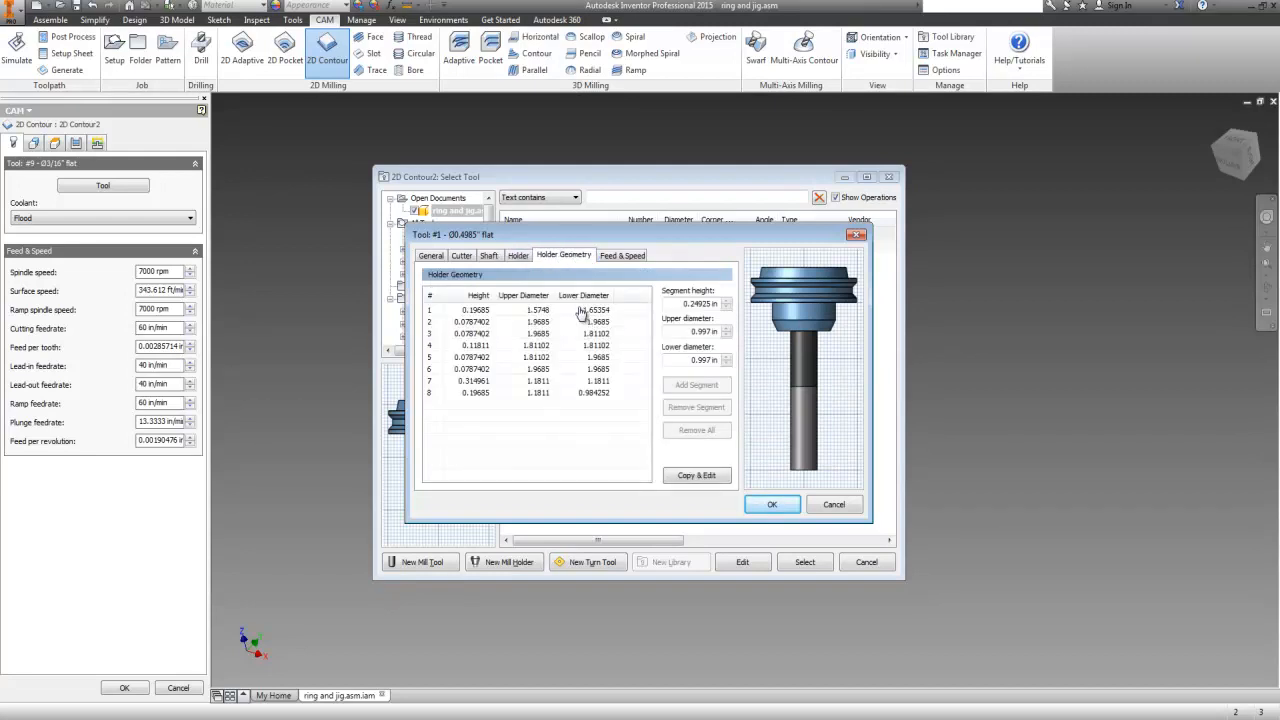
{"action": "left_click", "coordinate": [622, 256]}
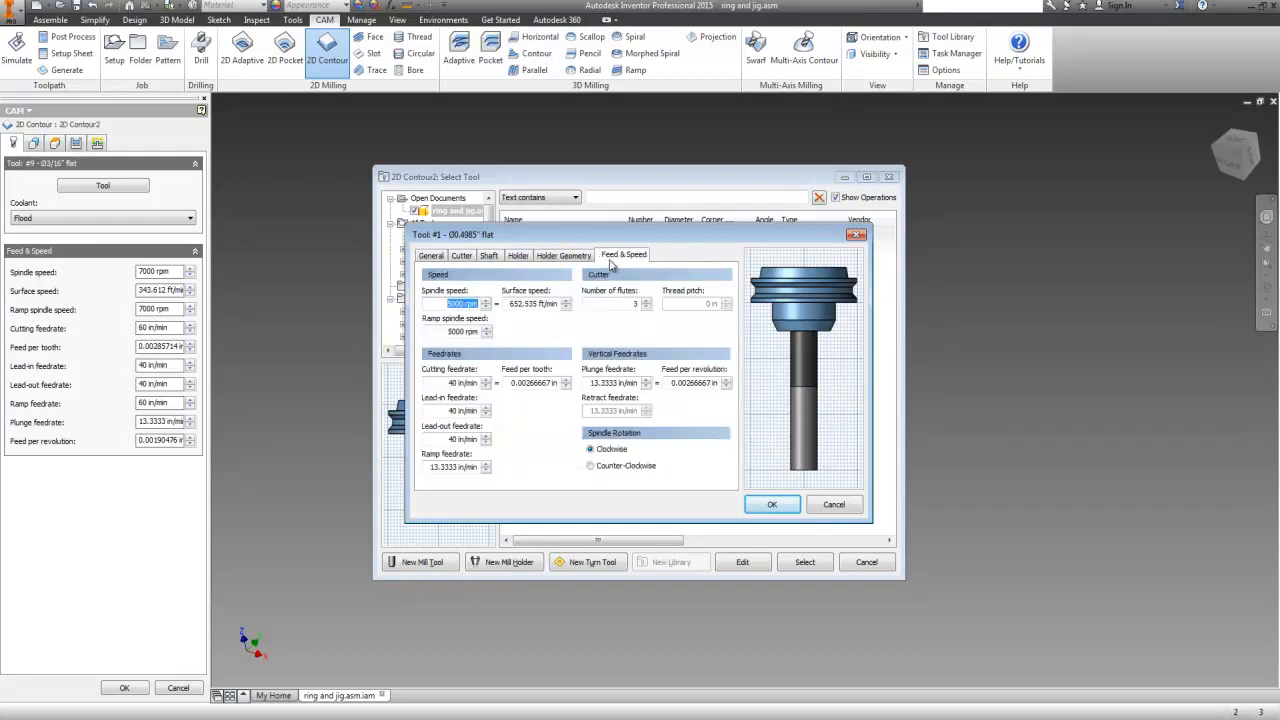
{"action": "mouse_move", "coordinate": [528, 324]}
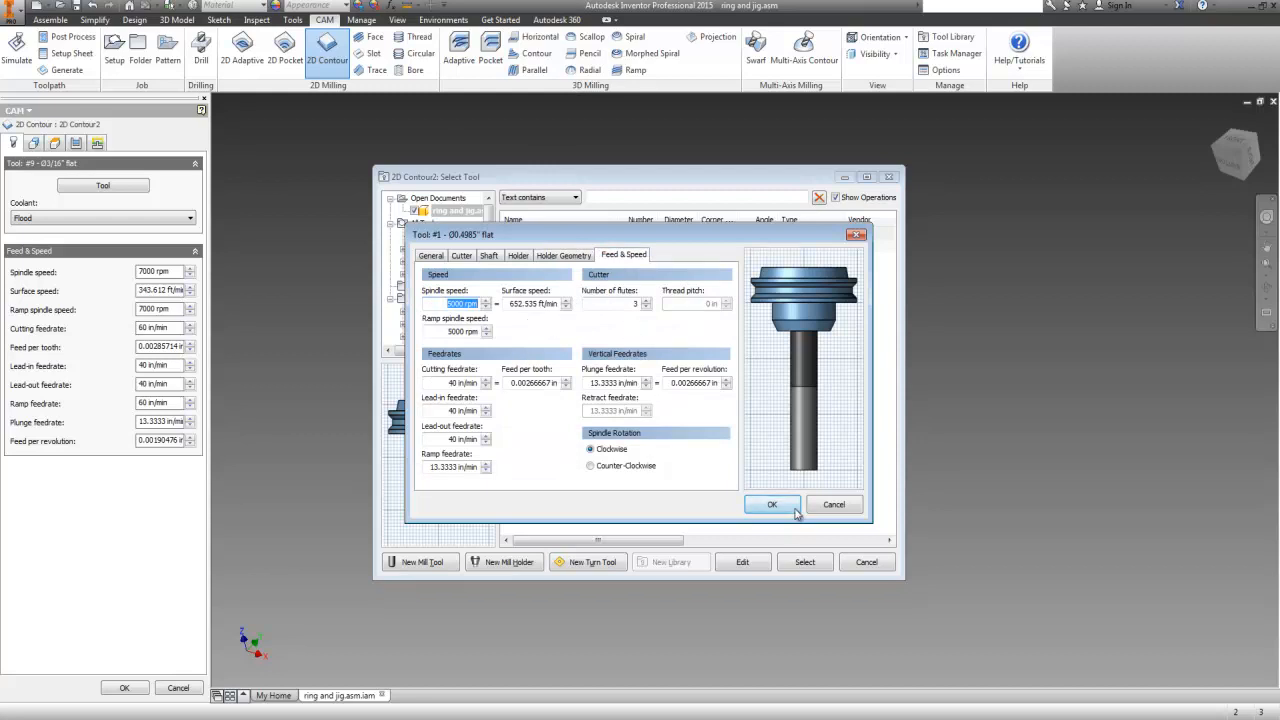
- Save the 0.4985-inch flat mill and select it for the 2D Contour operation
{"action": "left_click", "coordinate": [772, 504]}
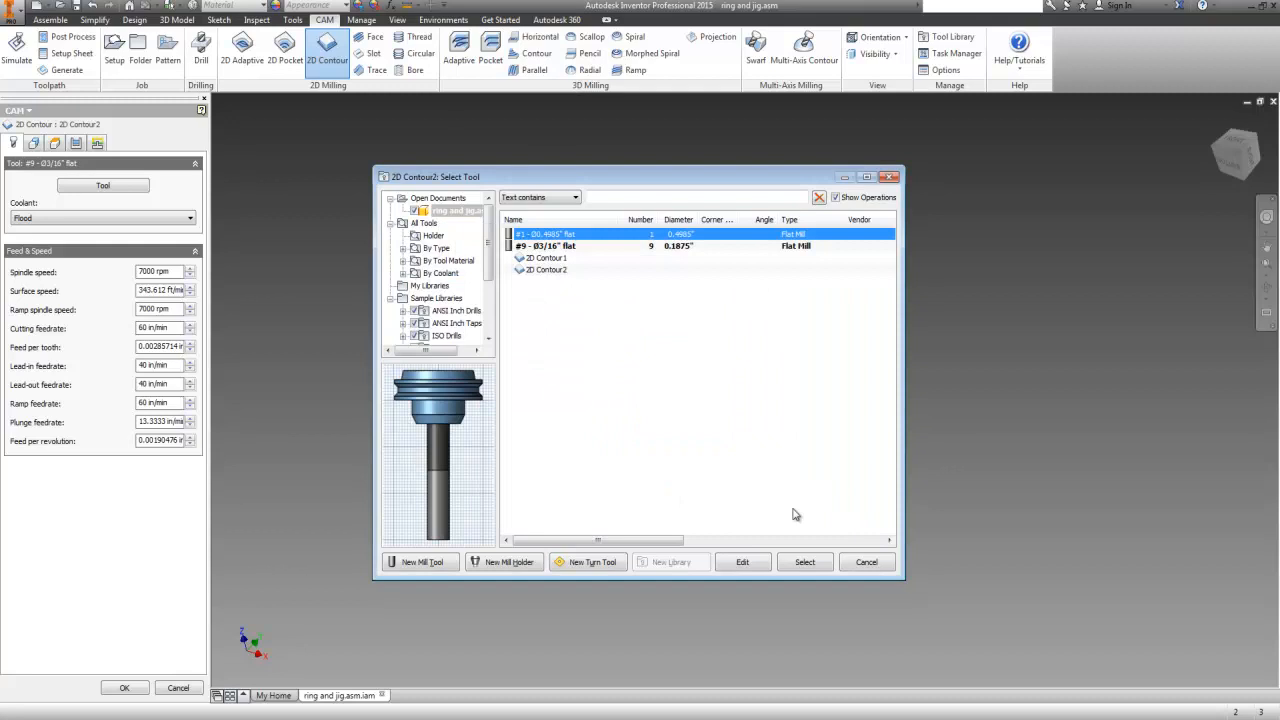
{"action": "mouse_move", "coordinate": [684, 400]}
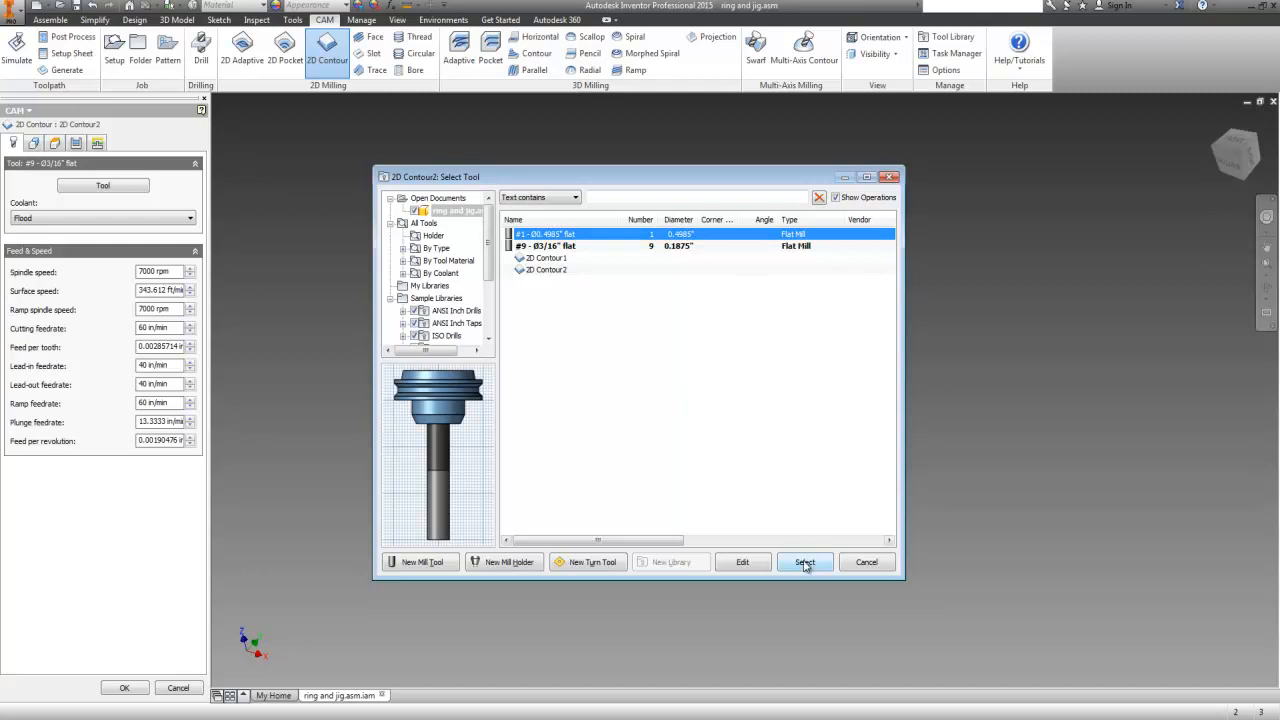
{"action": "left_click", "coordinate": [804, 560]}
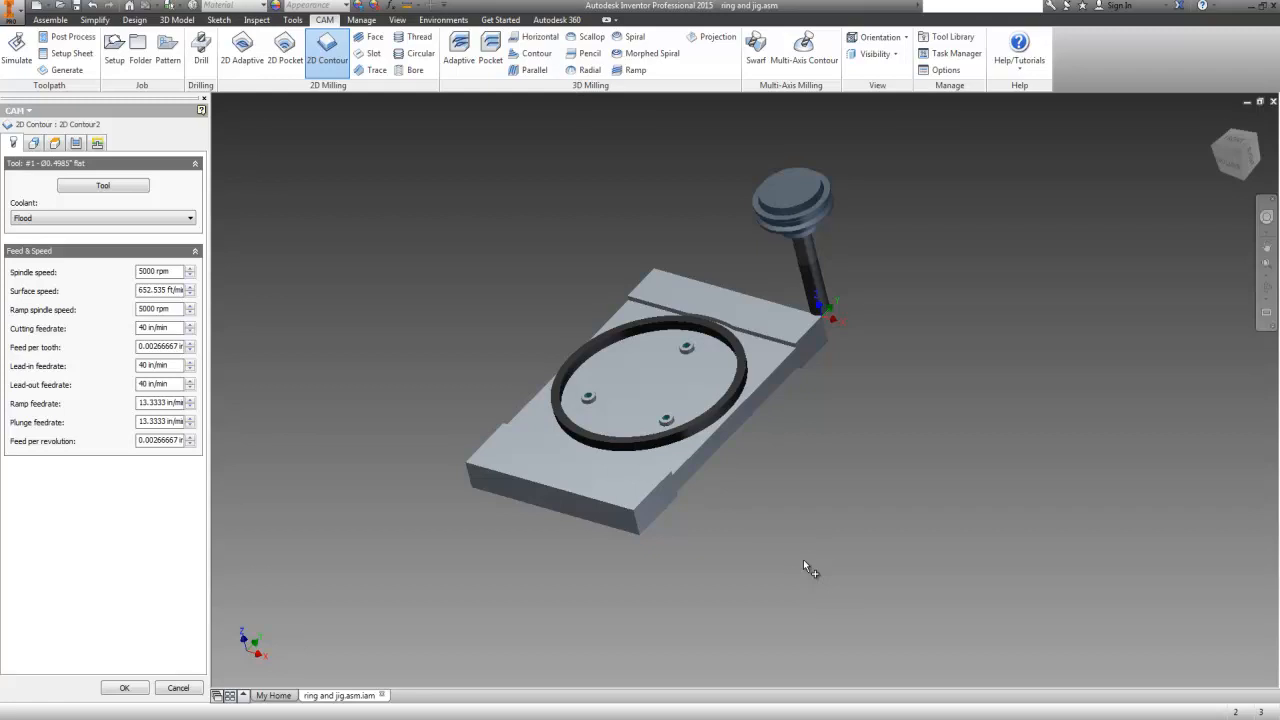
{"action": "mouse_move", "coordinate": [412, 192]}
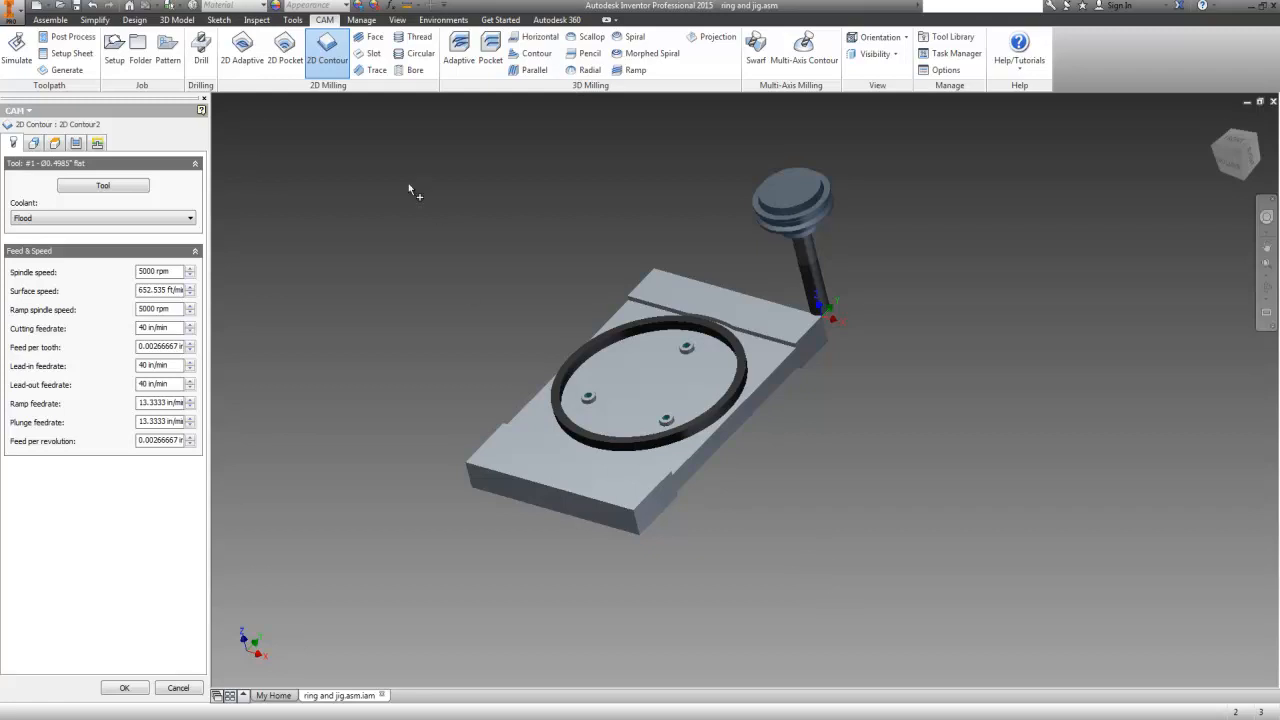
{"action": "mouse_move", "coordinate": [412, 222]}
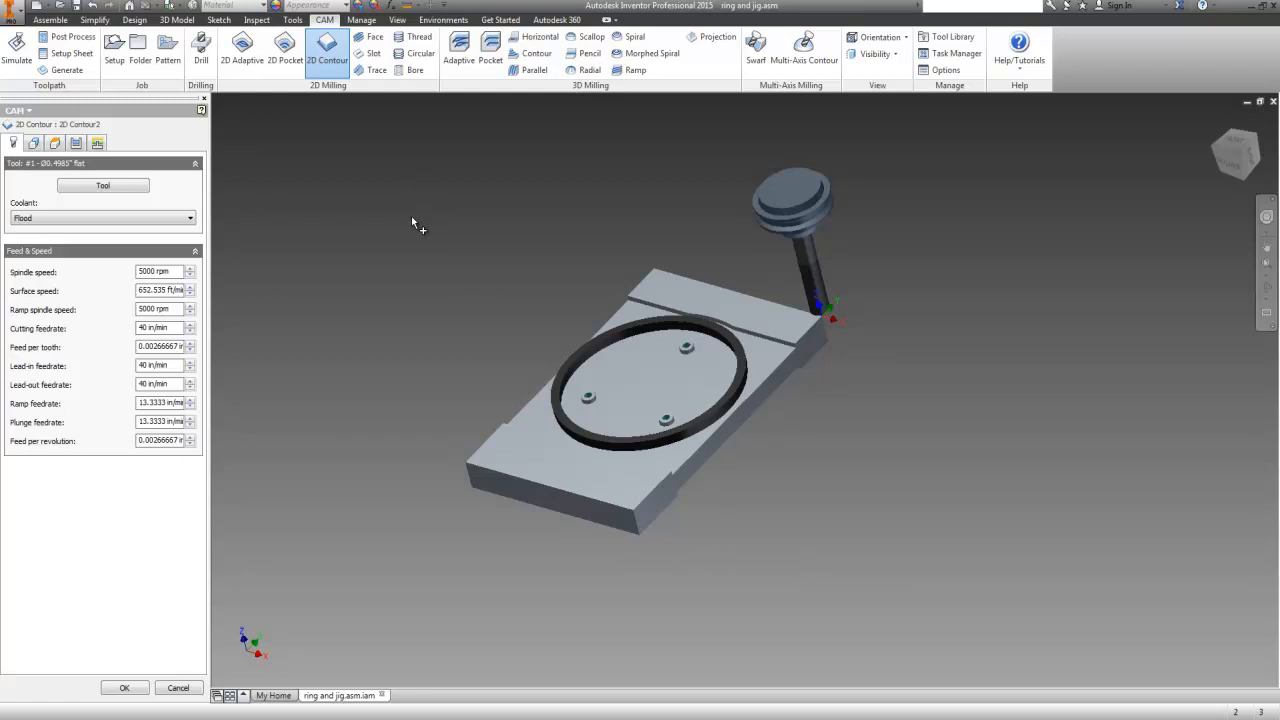
{"action": "mouse_move", "coordinate": [1058, 544]}
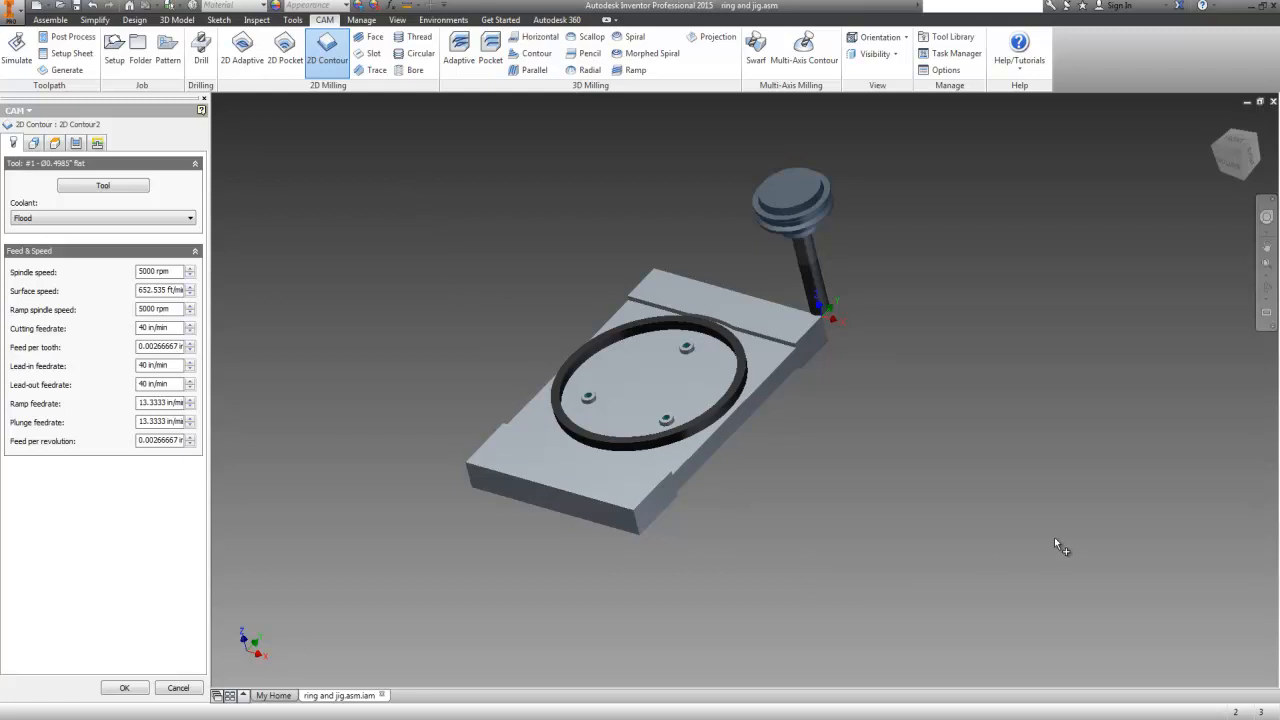